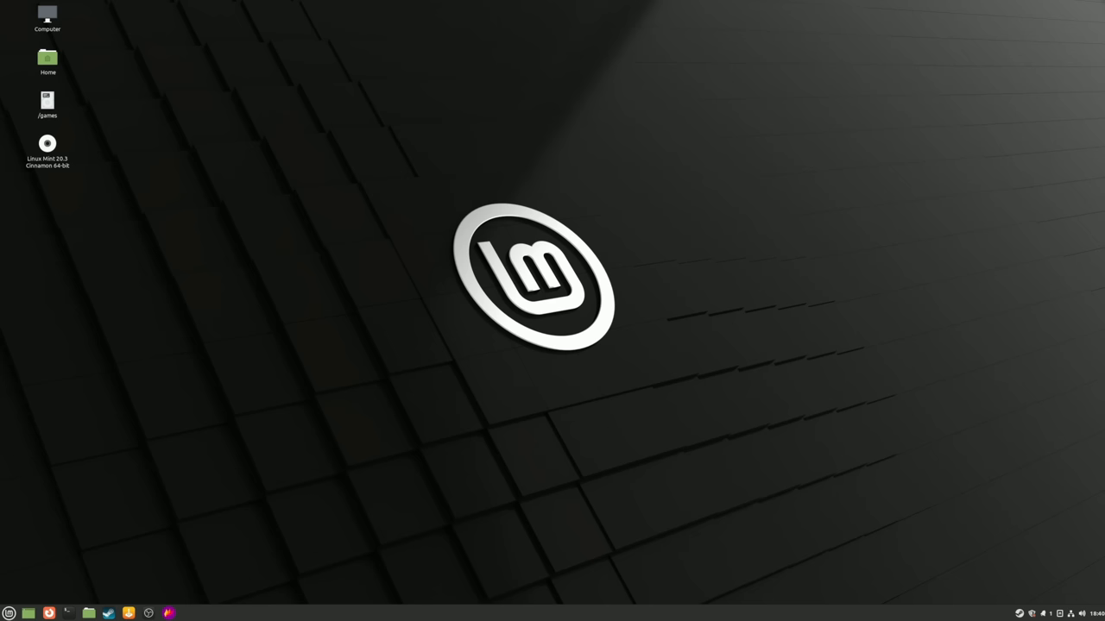
- Launch the Linux Steam client from the taskbar and scroll its store front page
click(107, 613)
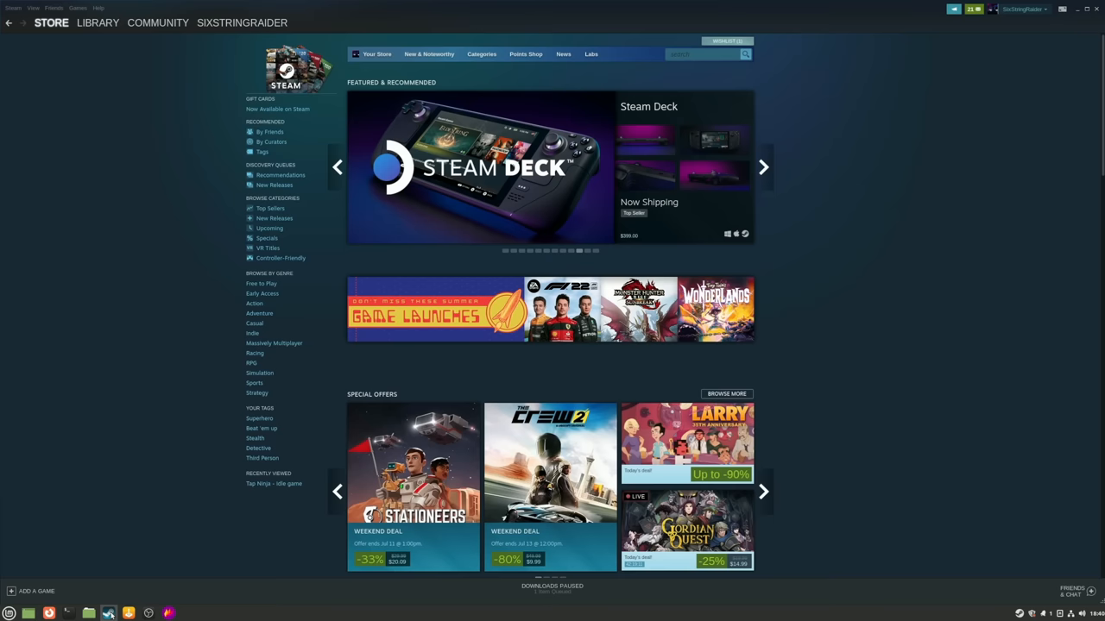
scroll(down, 3)
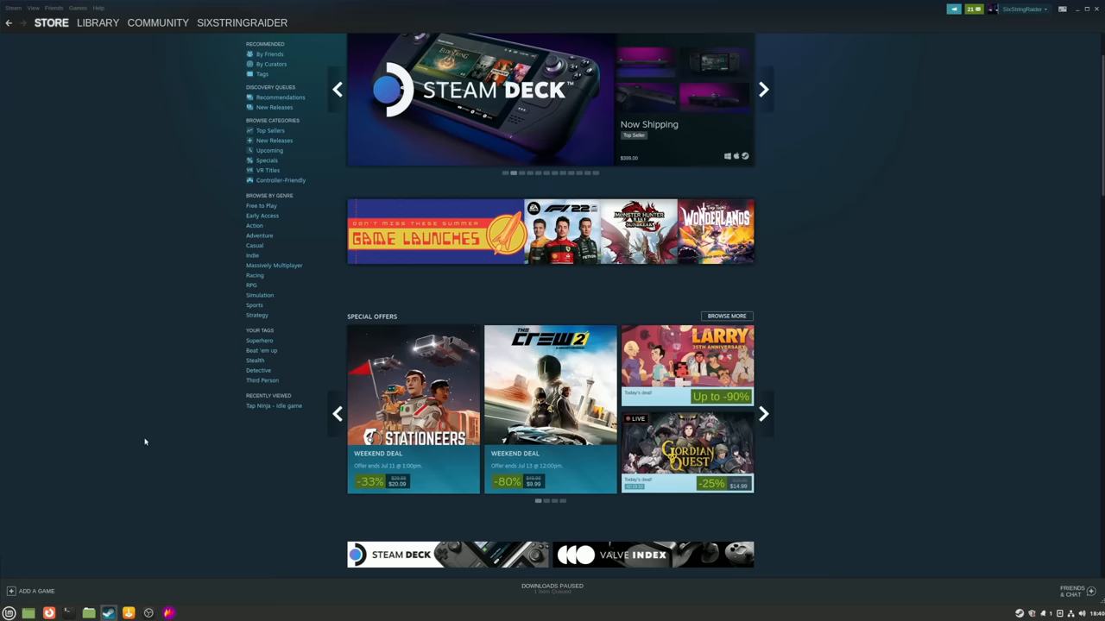
- Browse the Steam library pages for Battlefield 2042, Cyberpunk 2077 and Apex Legends
click(97, 23)
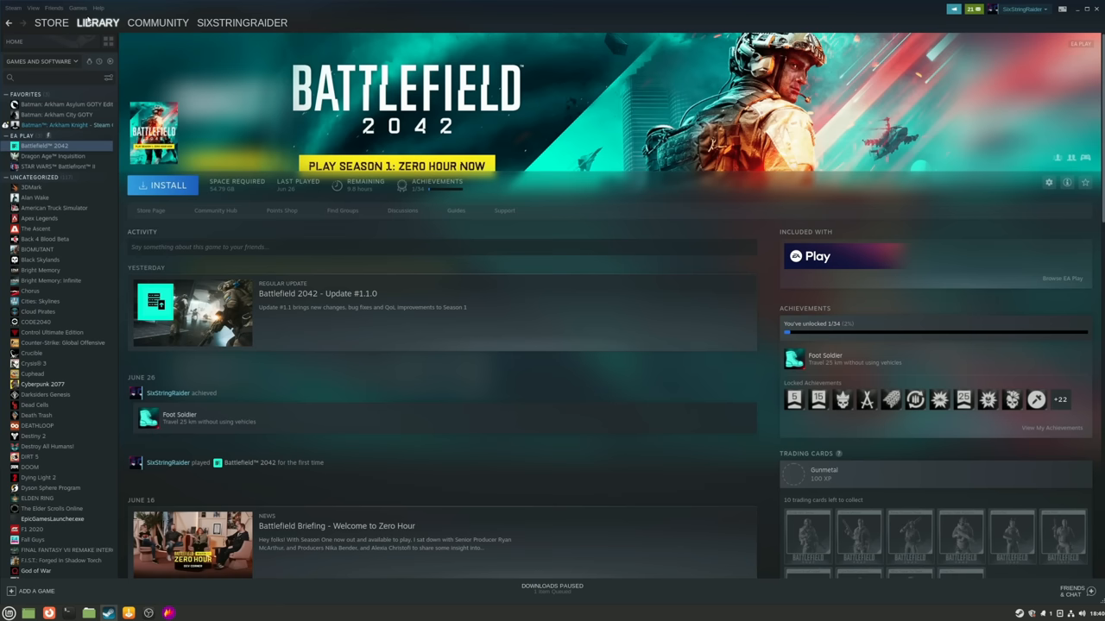
click(42, 383)
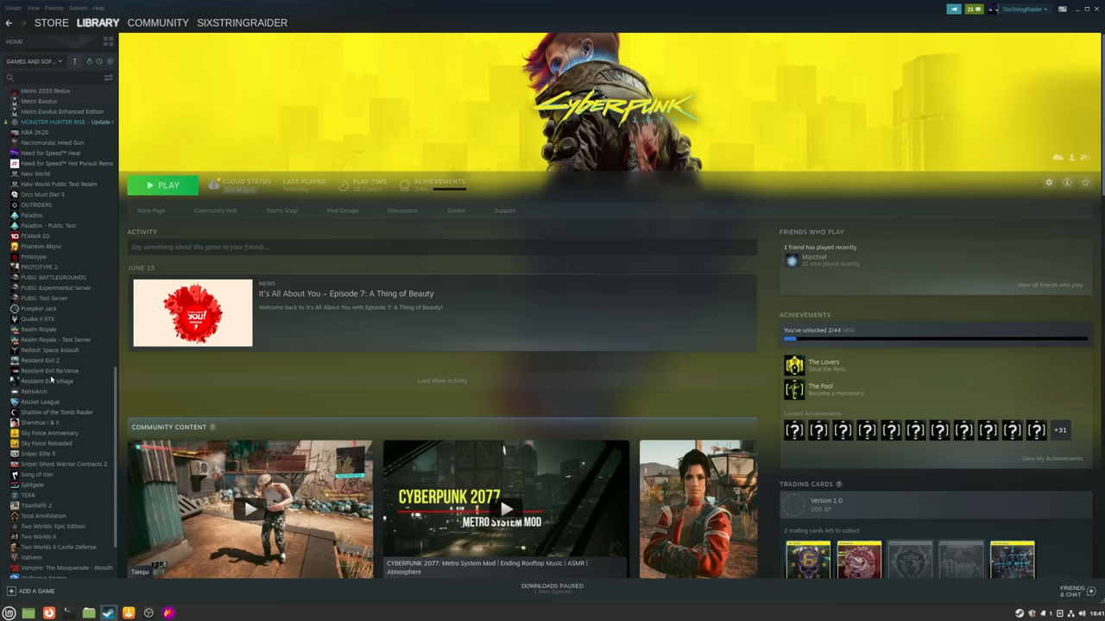
click(38, 218)
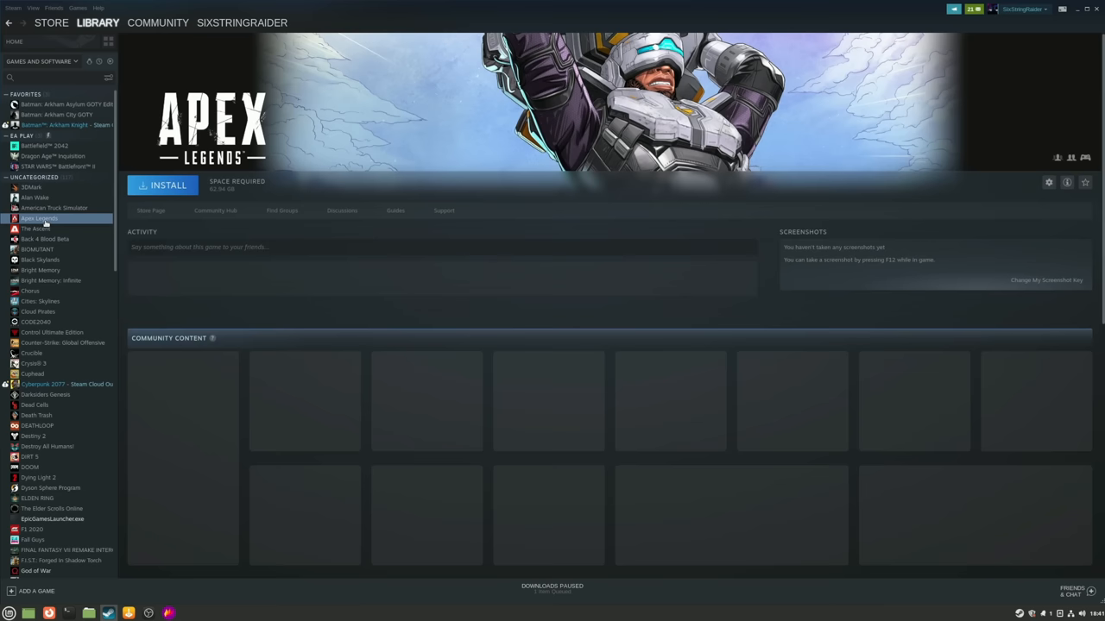
click(162, 185)
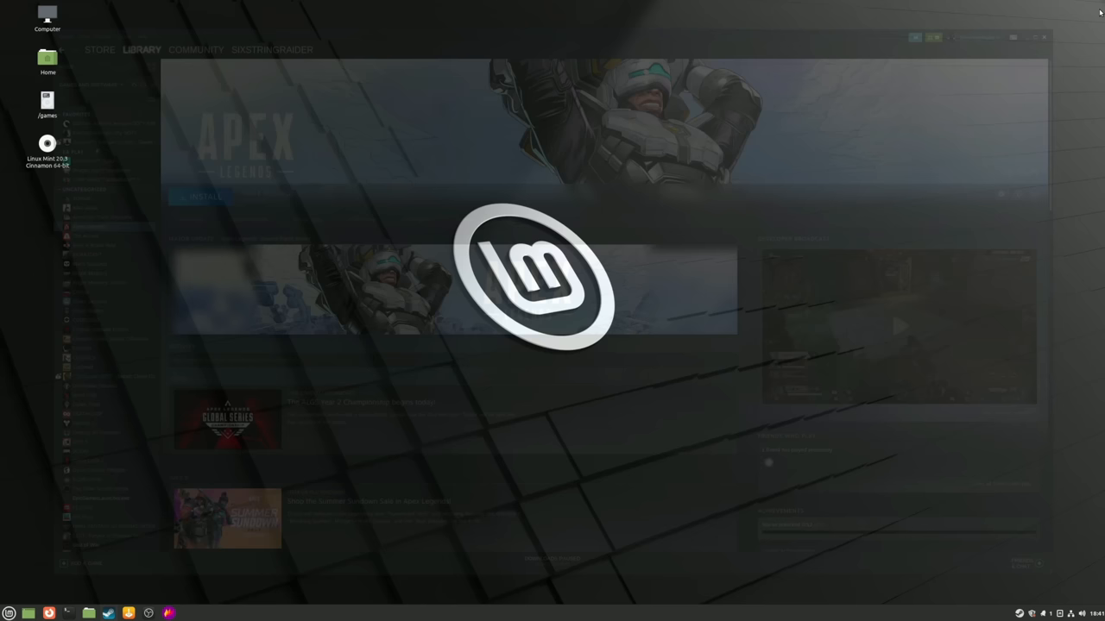
- Start Lutris, filter the library to Windows entries and select Epic Games Store
click(128, 615)
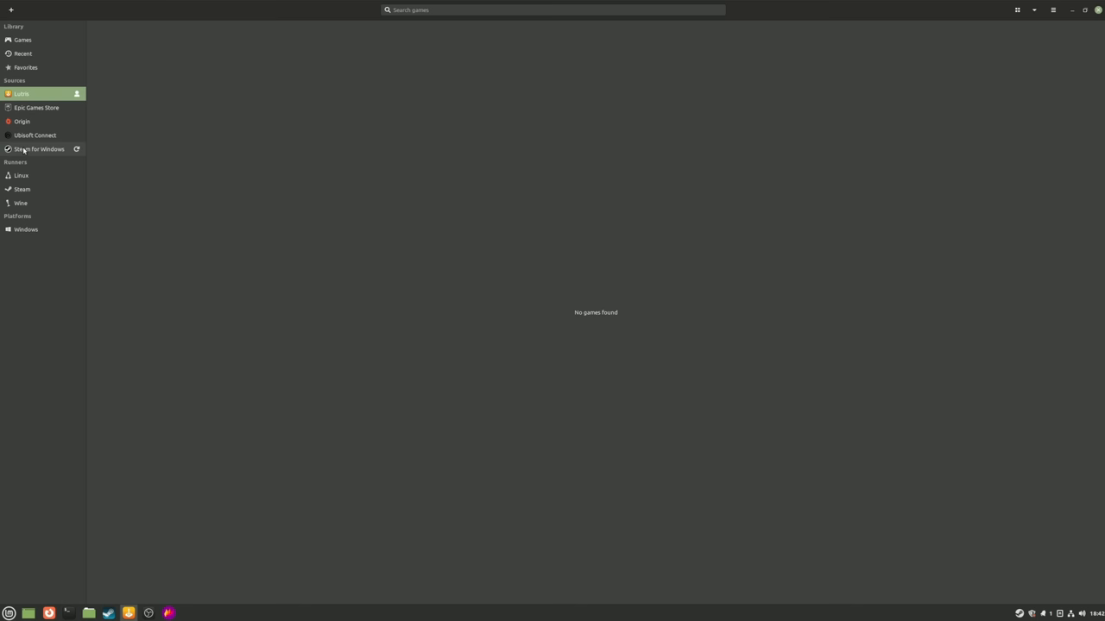
click(26, 229)
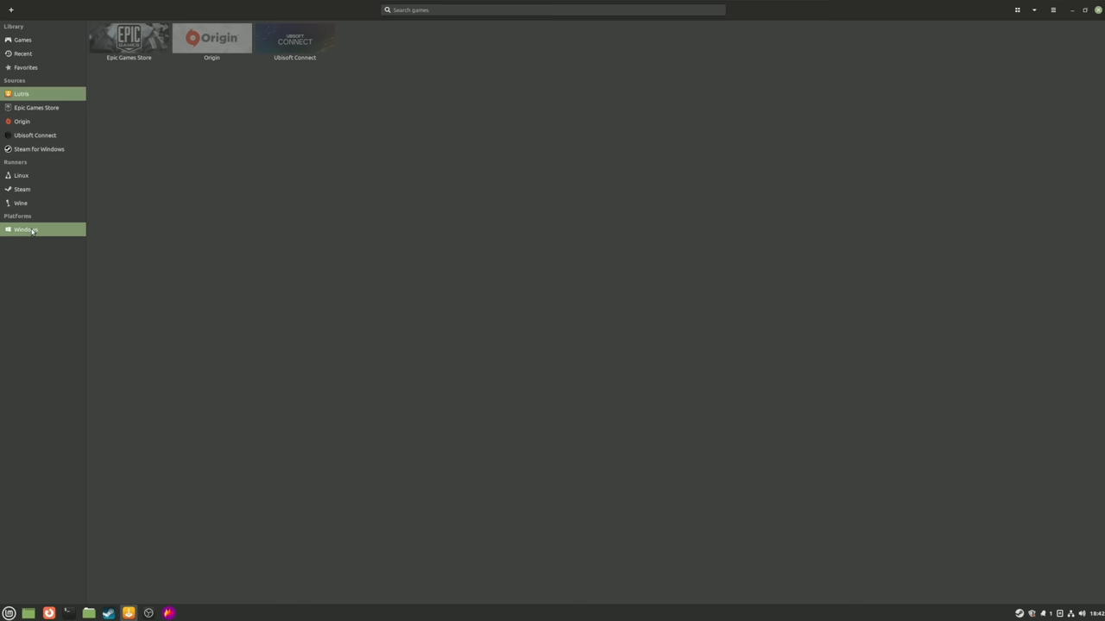
click(128, 42)
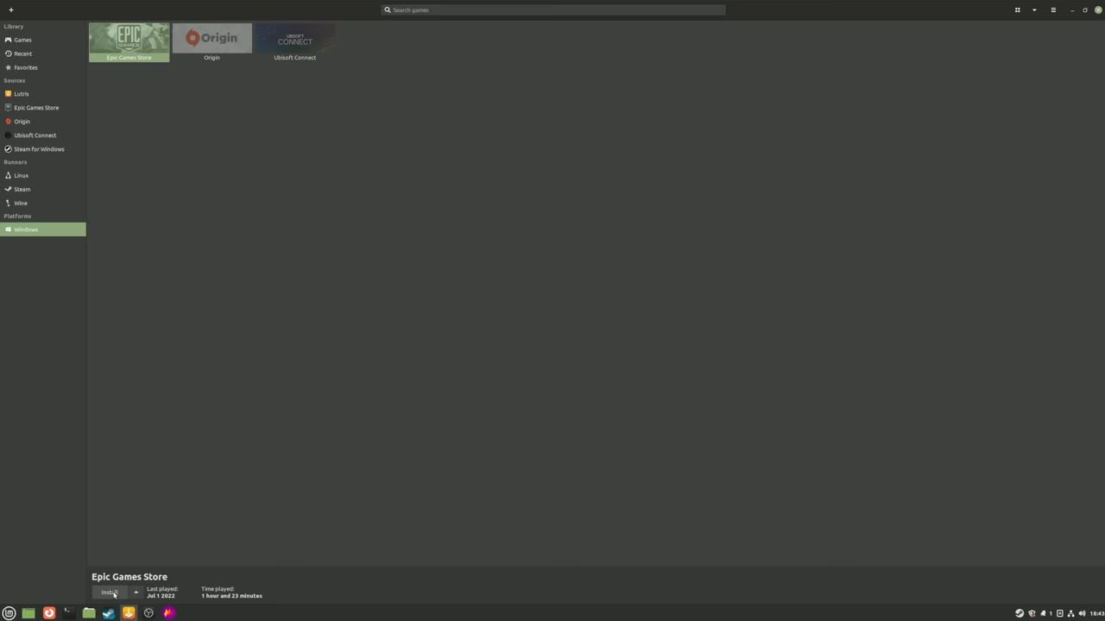
- Install Epic Games Store, continuing through the installer file download to completion
click(111, 592)
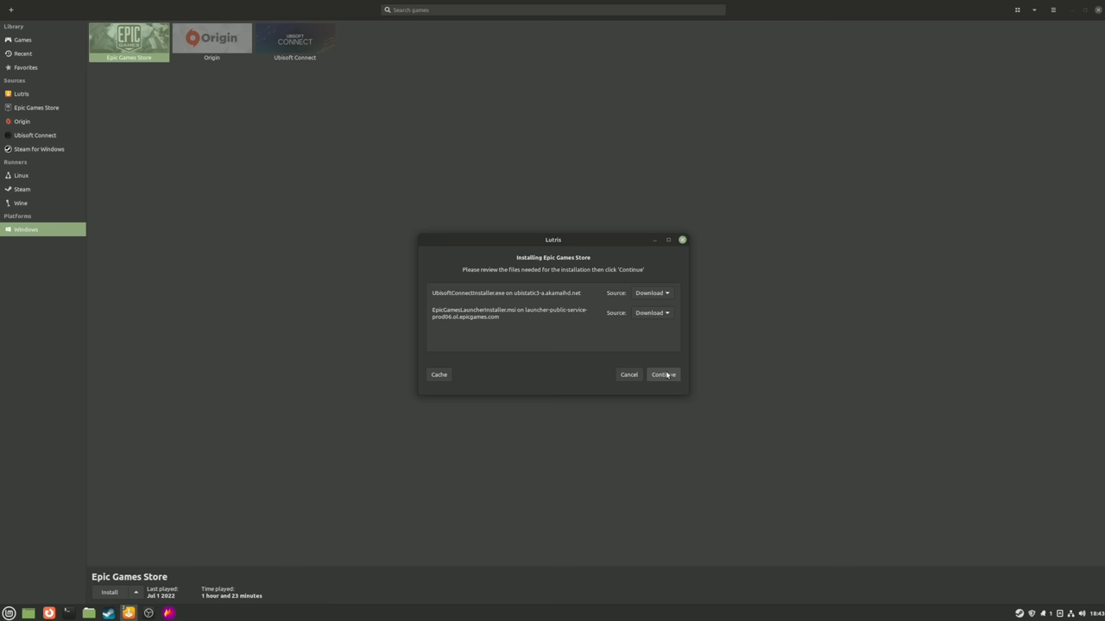
click(663, 373)
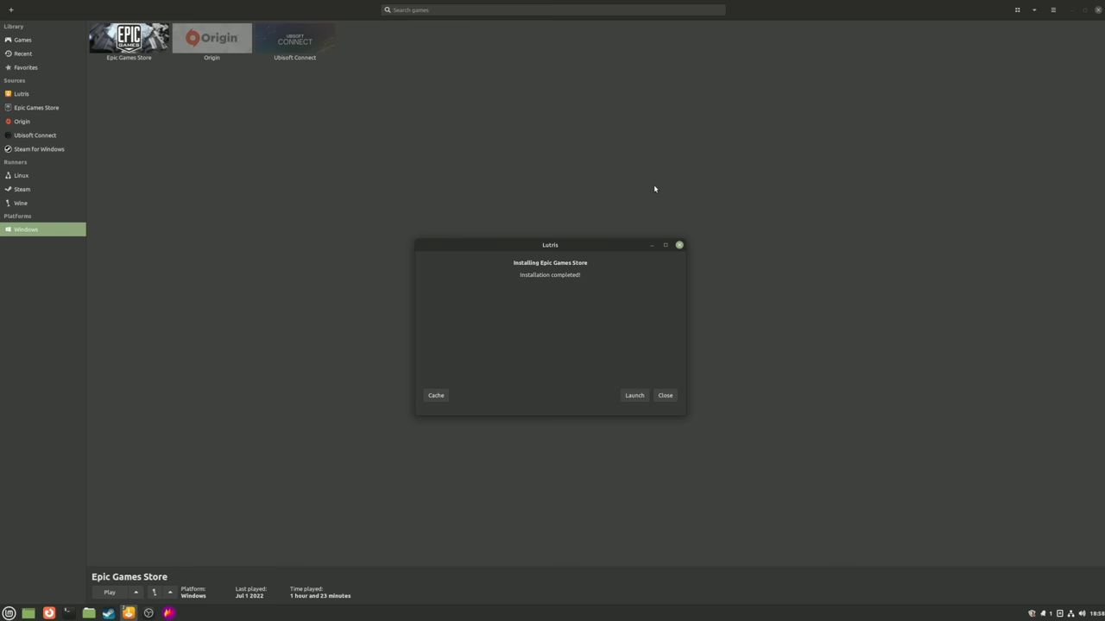
- Dismiss the finished message, start Origin's installation, then select Ubisoft Connect
click(665, 396)
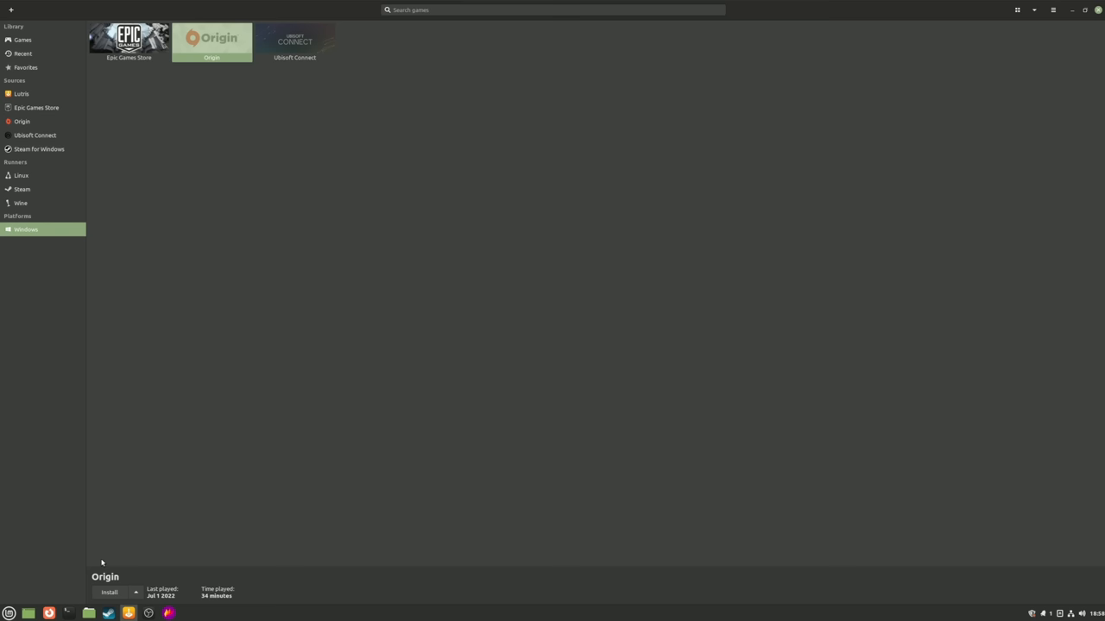
click(110, 594)
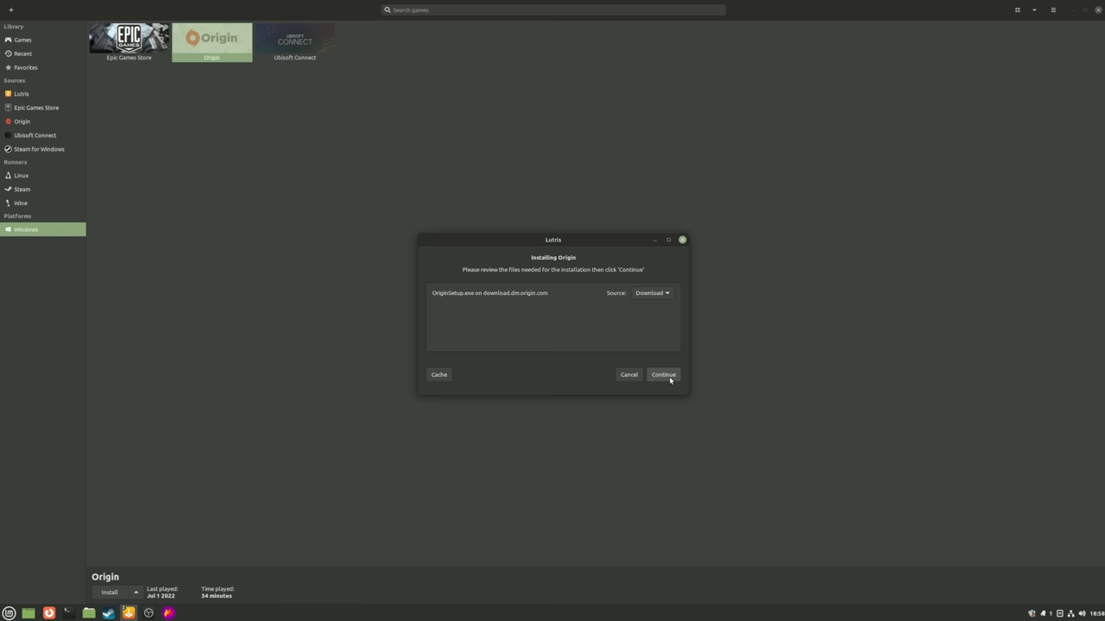
click(663, 373)
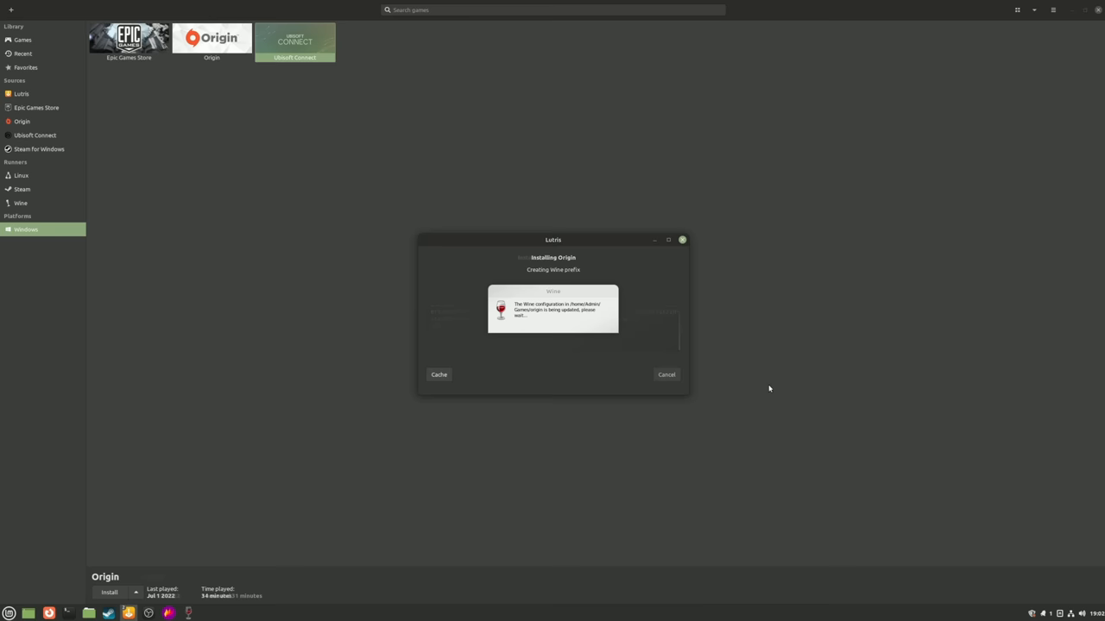
click(667, 375)
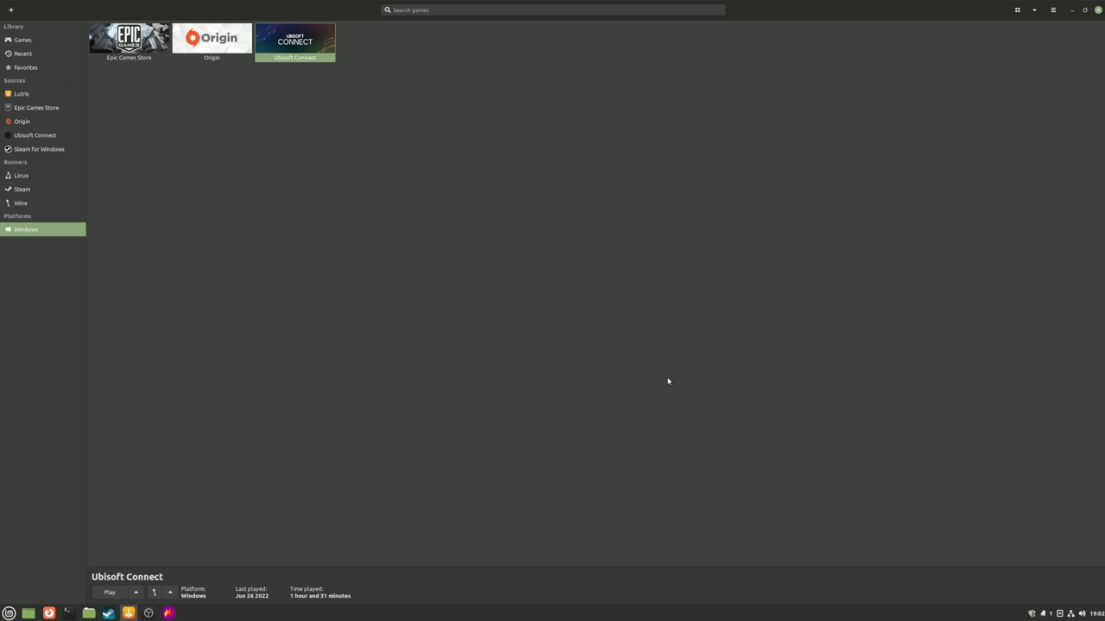
- Select the Epic Games Store tile, now listed as installed and ready to play
click(128, 42)
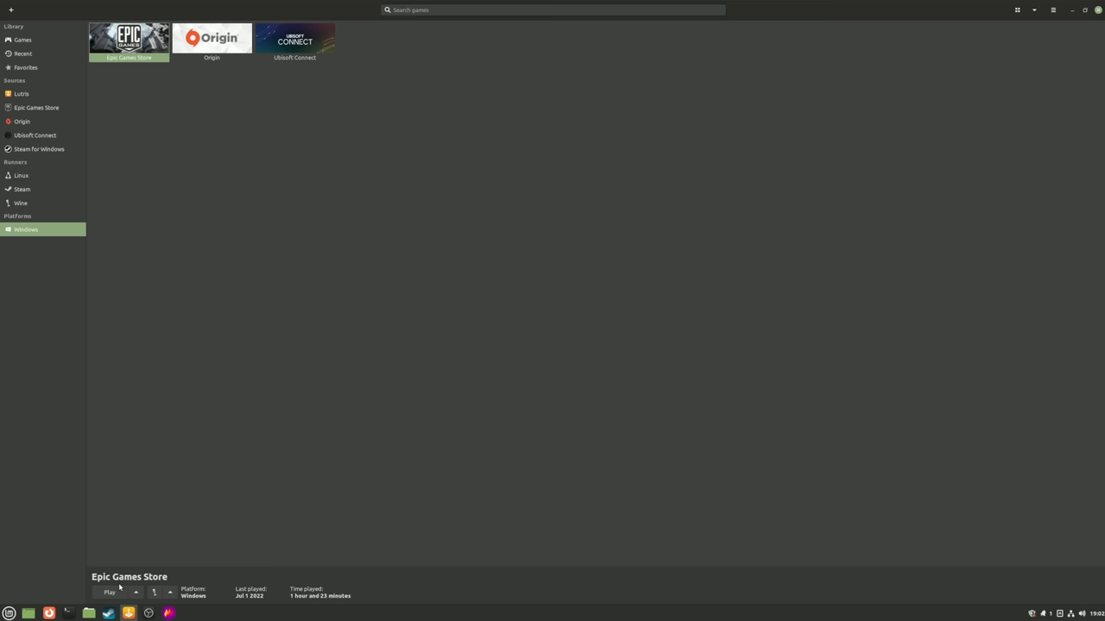
- Play Epic Games Store, scroll its storefront, view its Library, then close the window
click(109, 594)
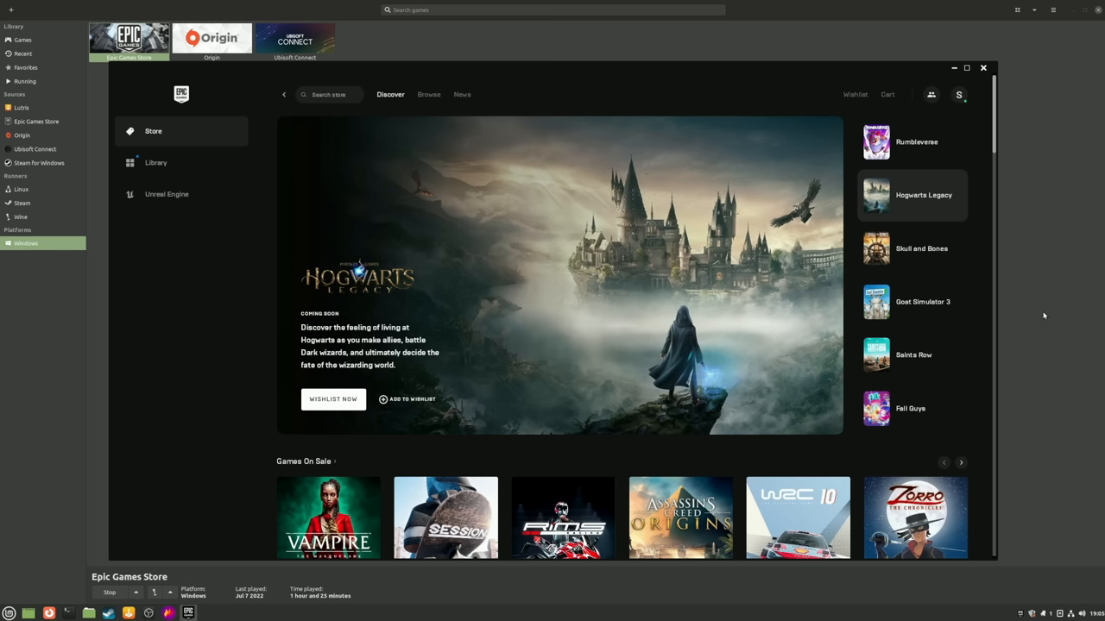
scroll(down, 3)
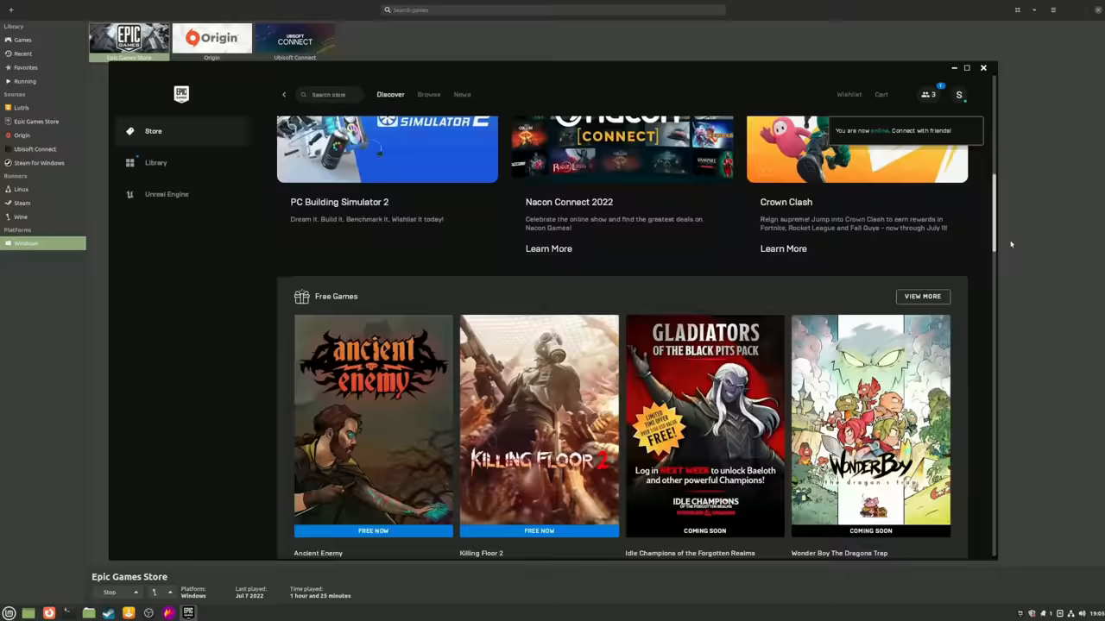
click(156, 162)
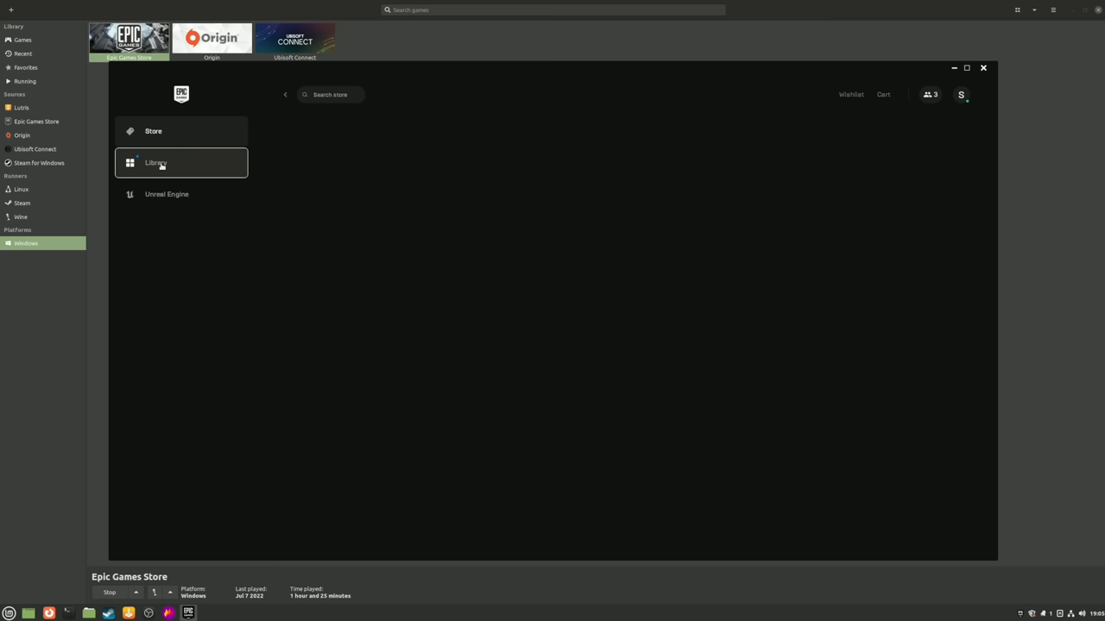
click(156, 162)
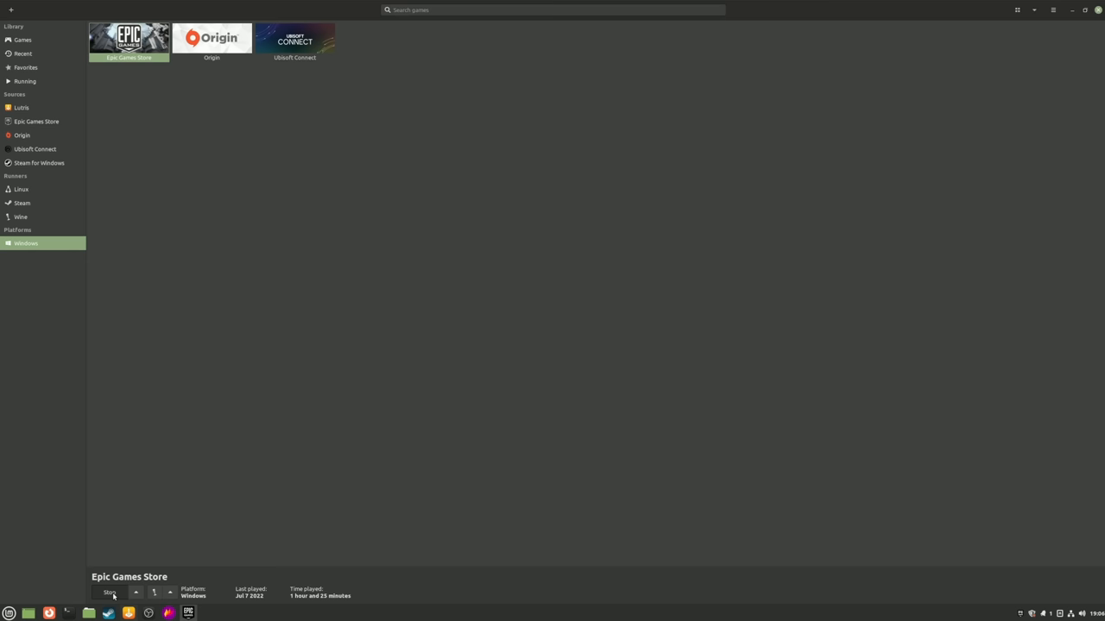
- Play Origin, view its Store and My Game Library, then close the window
click(211, 38)
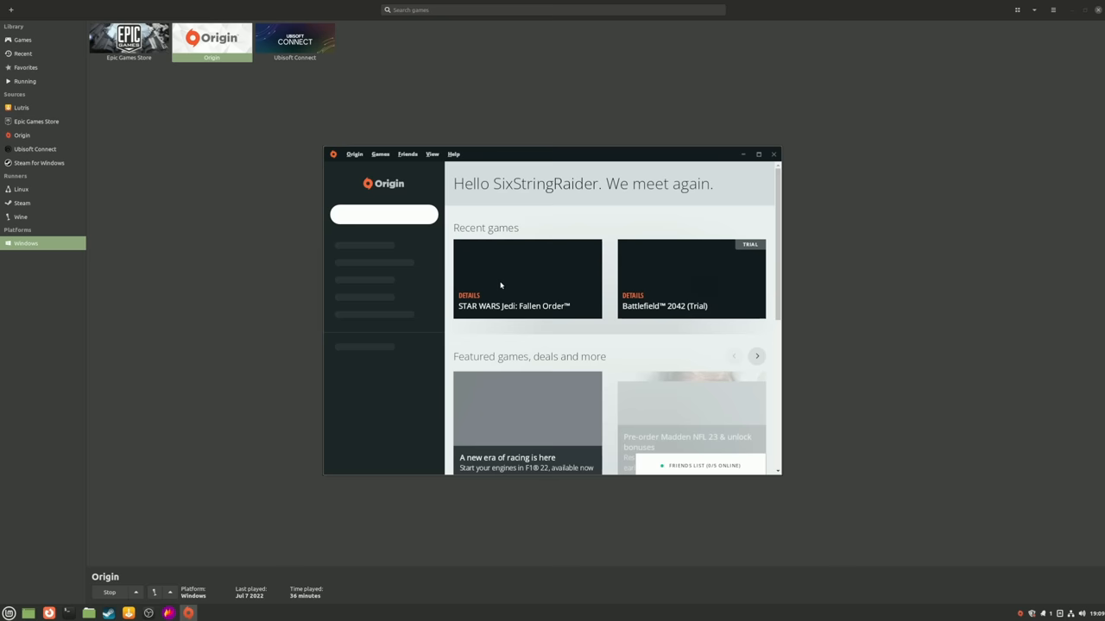
click(342, 290)
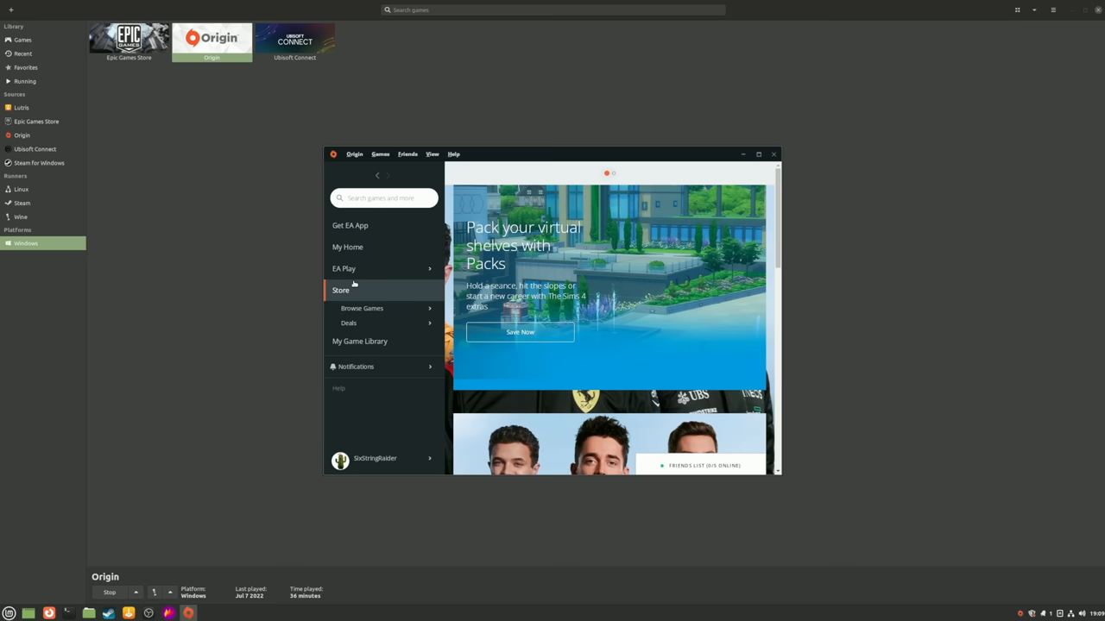
click(359, 342)
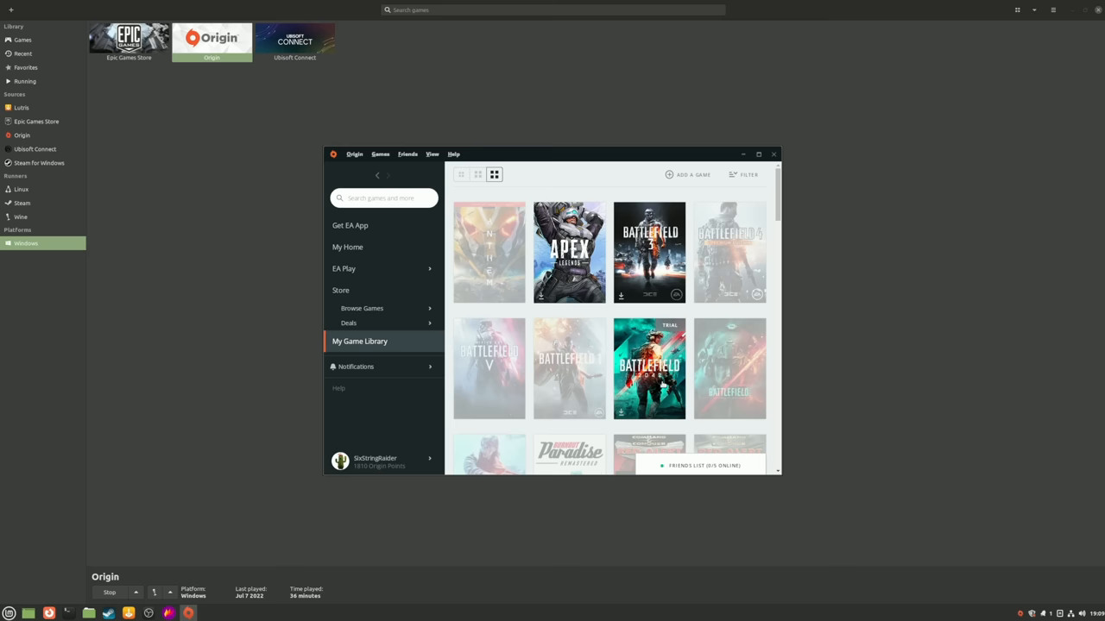
click(774, 156)
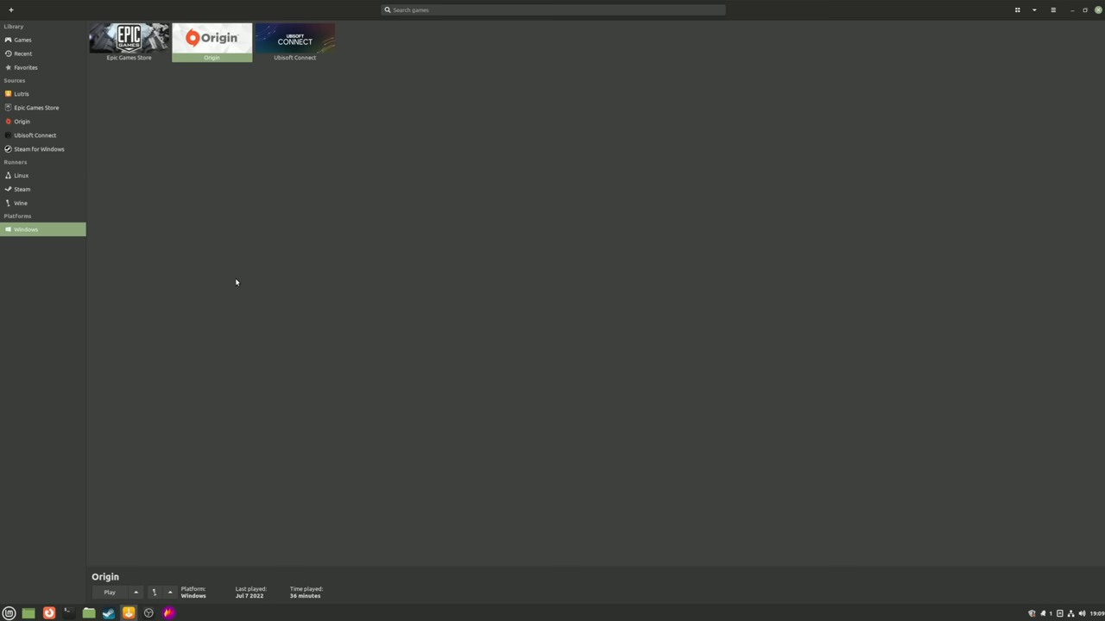
- Play Ubisoft Connect, view its Games and Store pages, then close the window
click(293, 41)
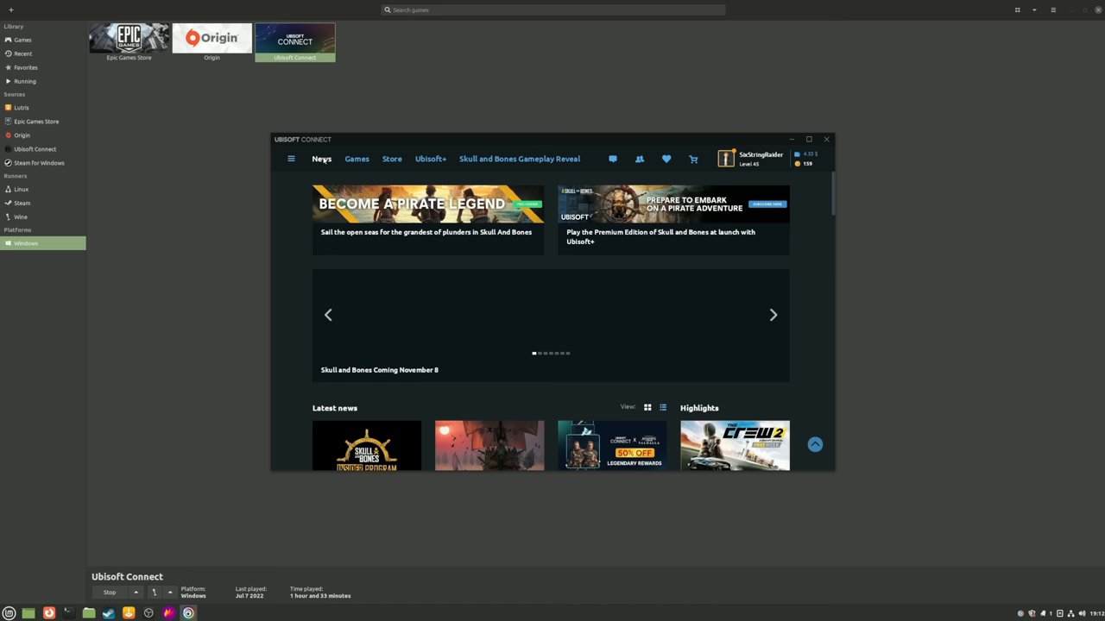
click(355, 159)
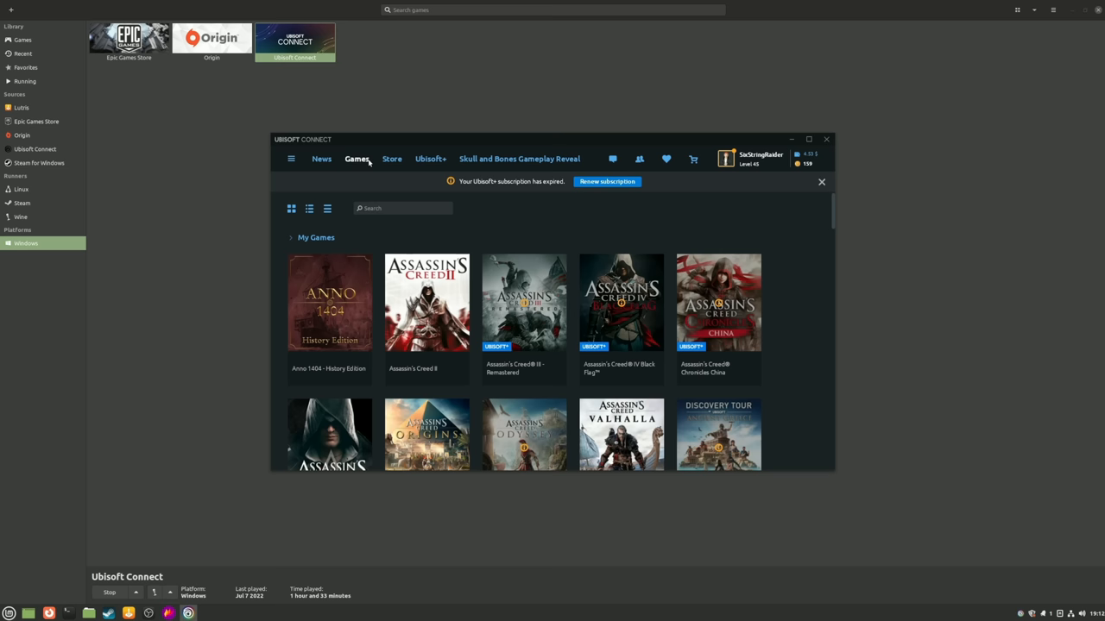
click(392, 159)
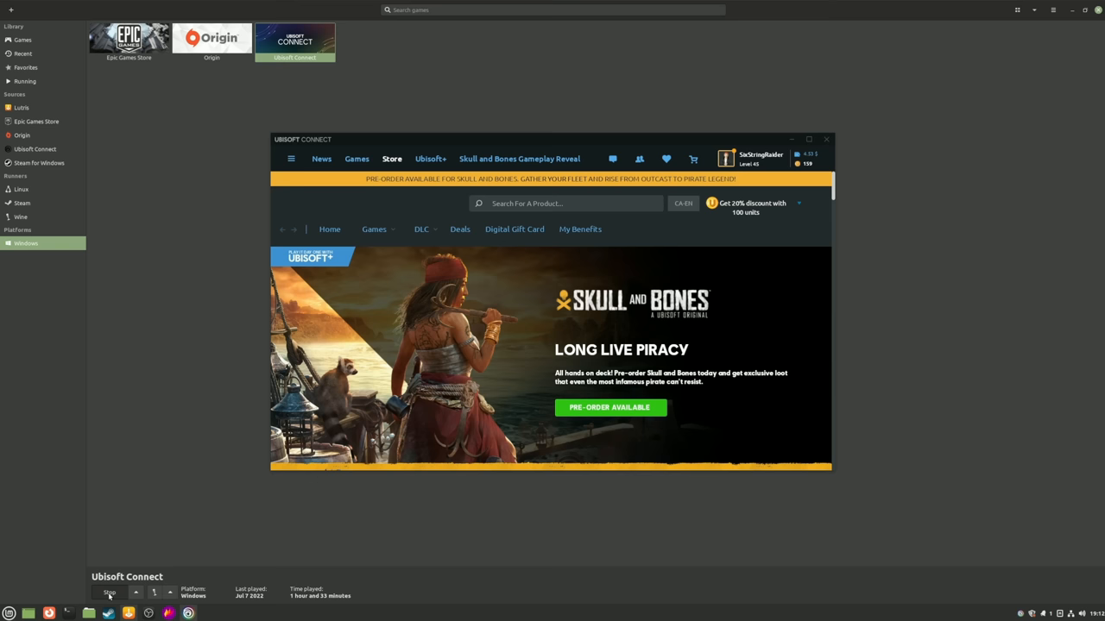
click(110, 594)
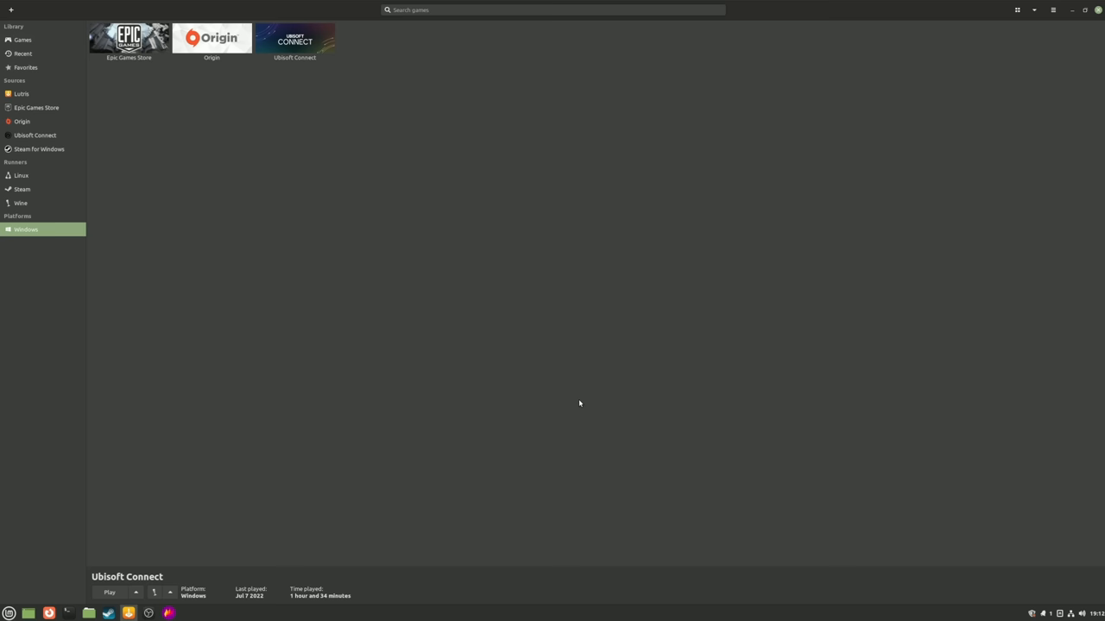
click(110, 592)
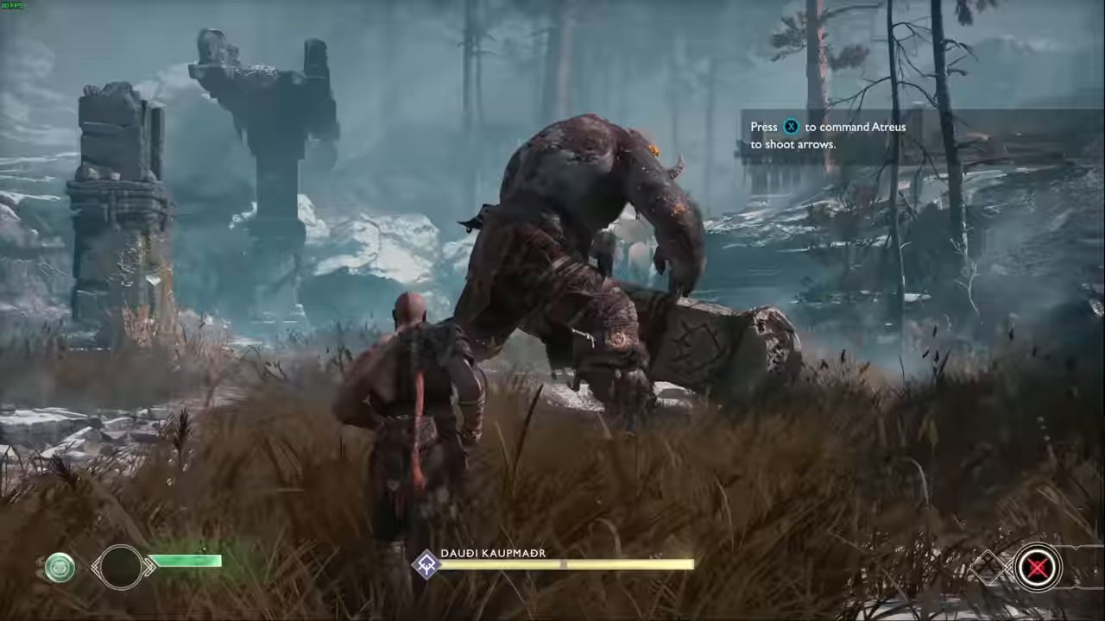